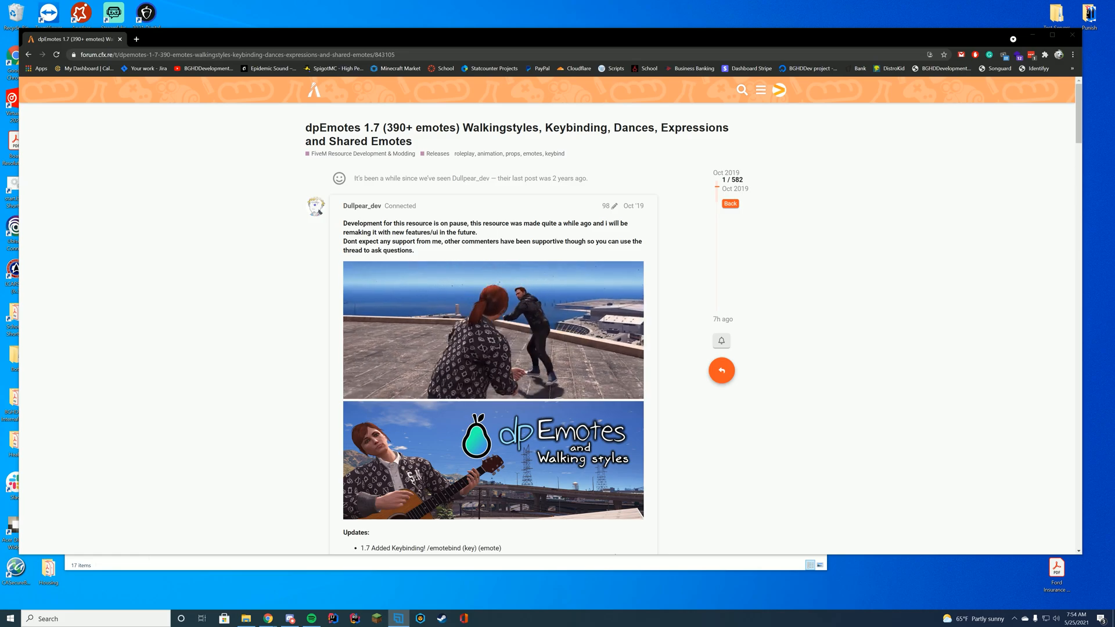
# Read down through the dpemotes release post toward the command list.
pyautogui.scroll(-3)
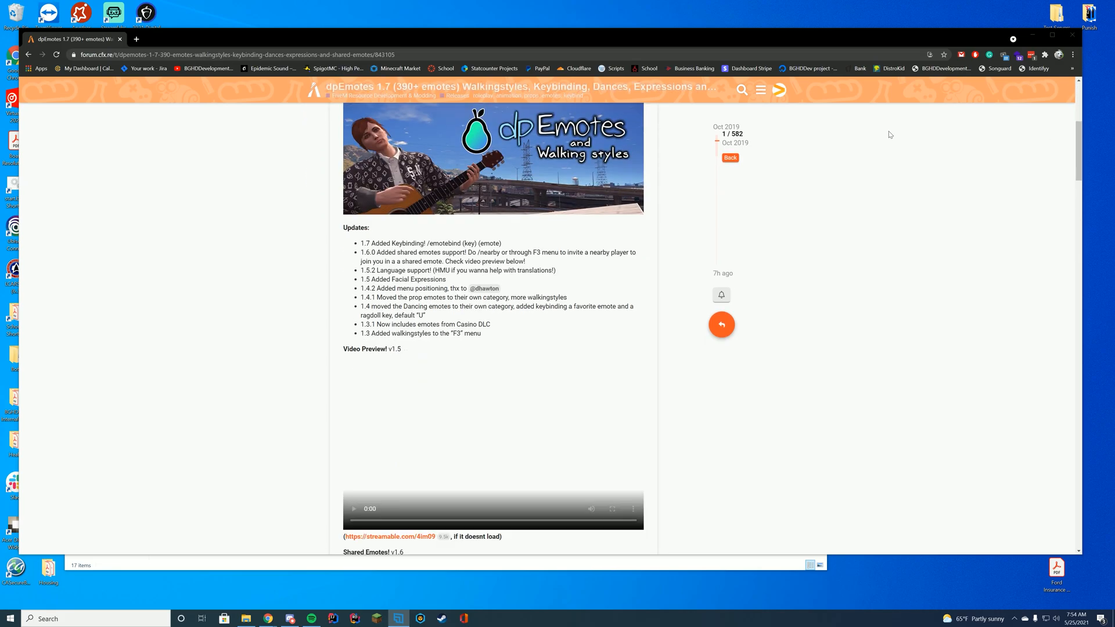
pyautogui.scroll(-3)
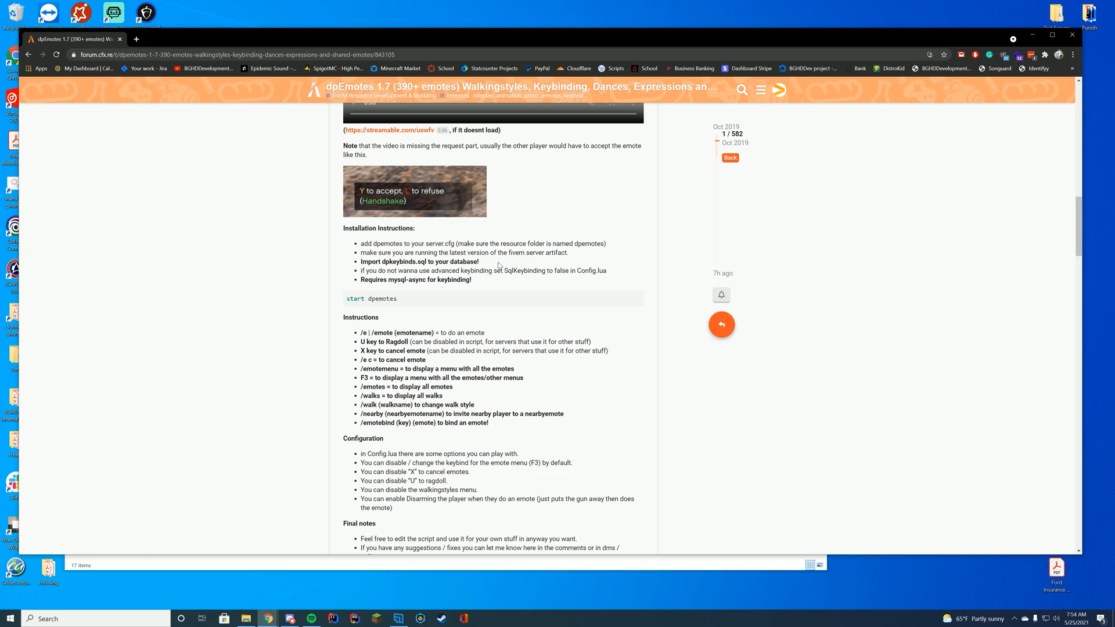
pyautogui.moveTo(483, 271); pyautogui.dragTo(606, 271)
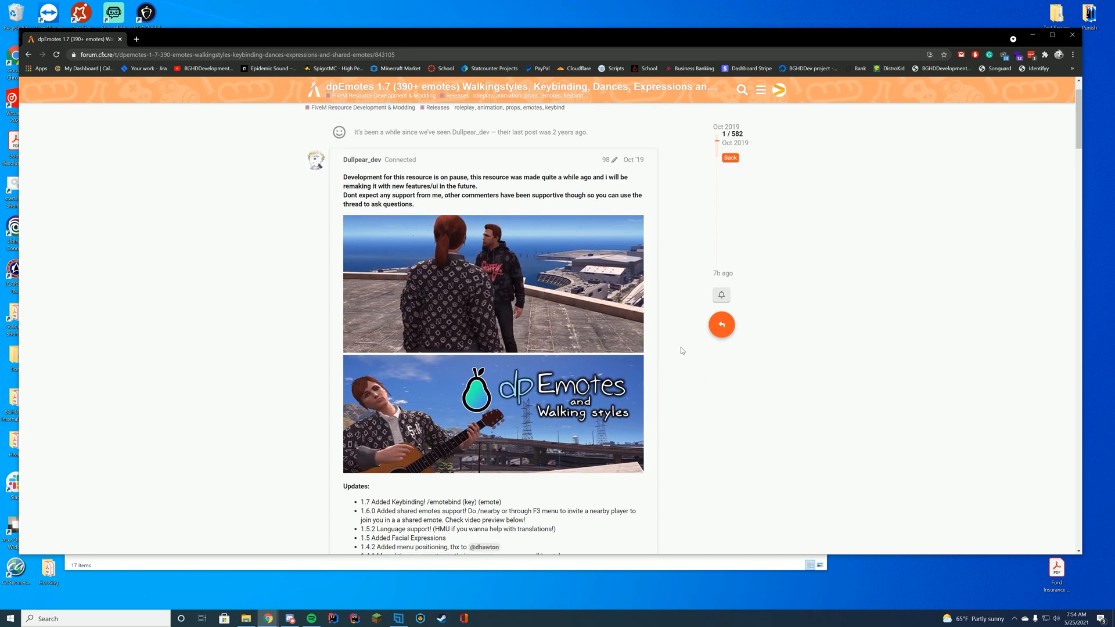
pyautogui.scroll(-3)
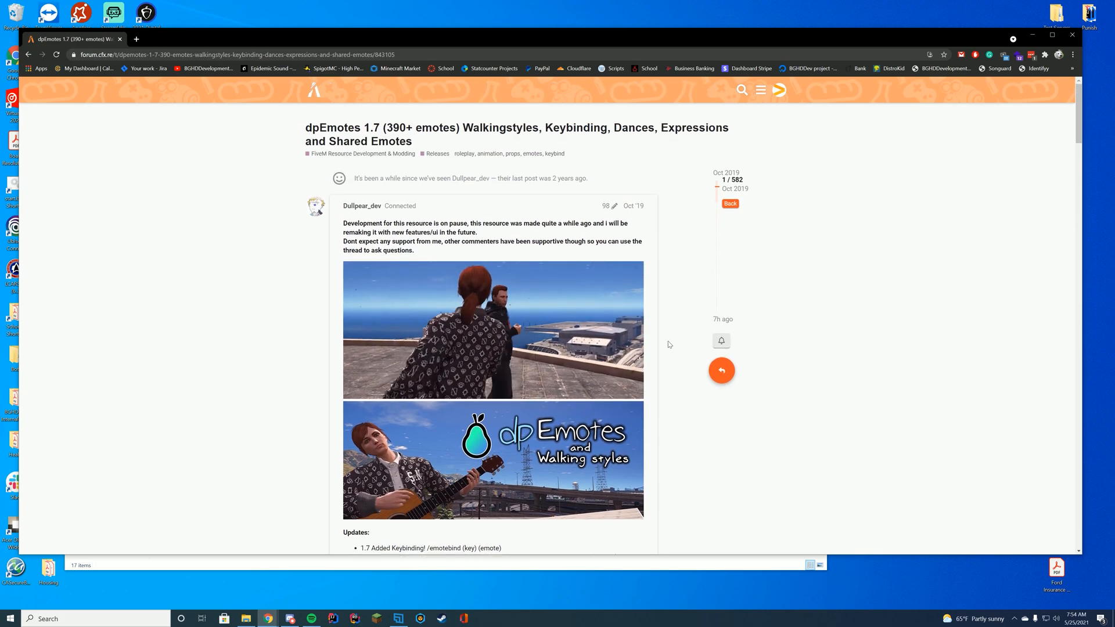
pyautogui.scroll(-3)
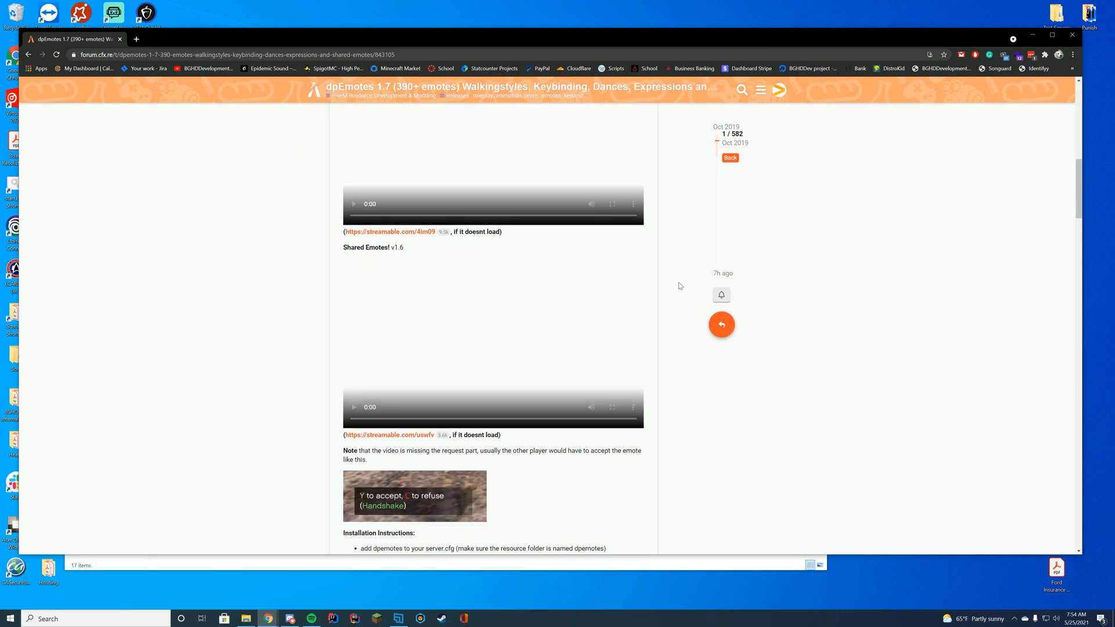
pyautogui.scroll(-3)
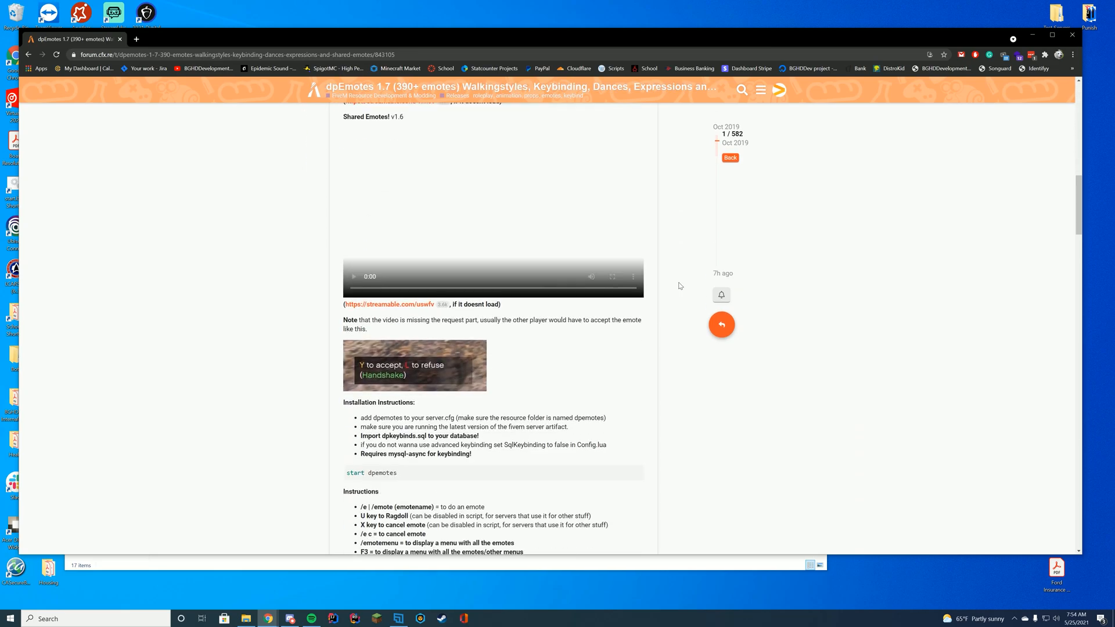
pyautogui.moveTo(661, 281)
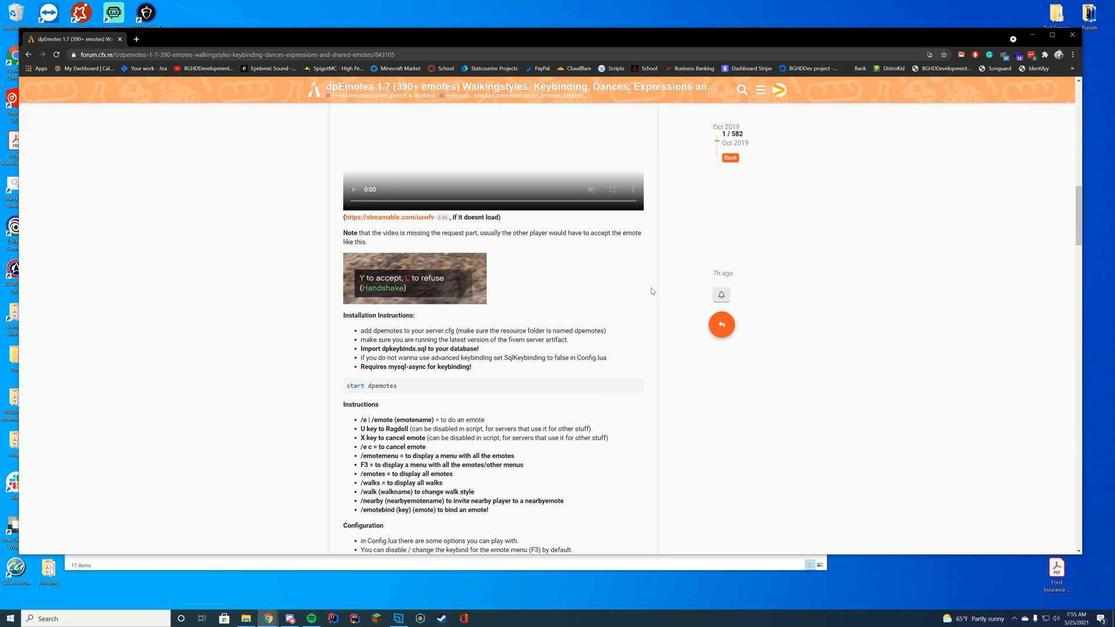
pyautogui.scroll(-3)
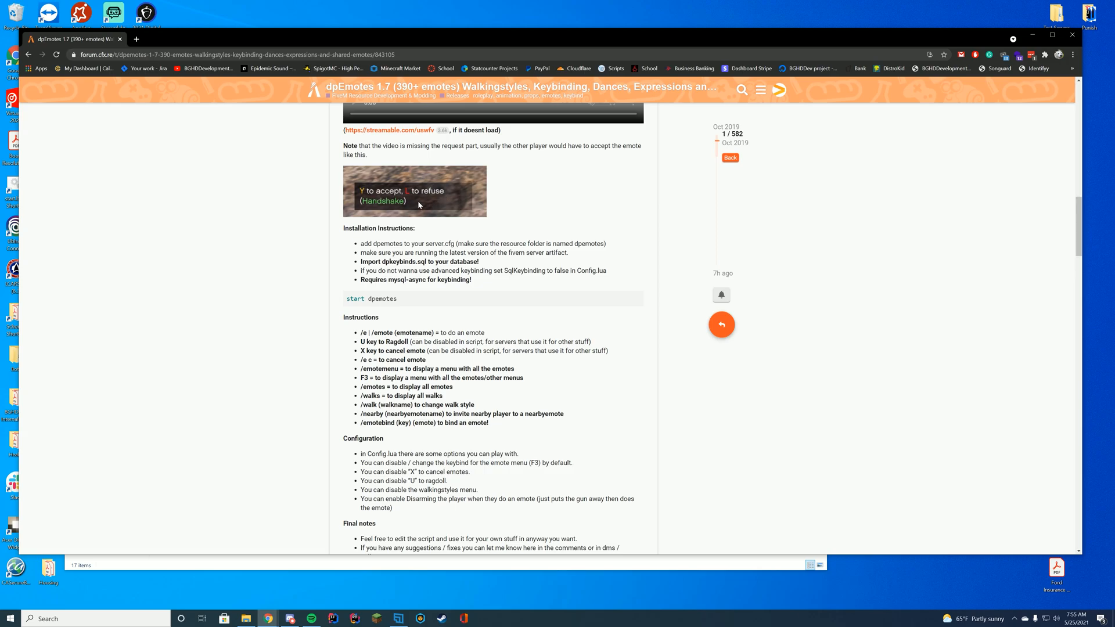
pyautogui.scroll(-3)
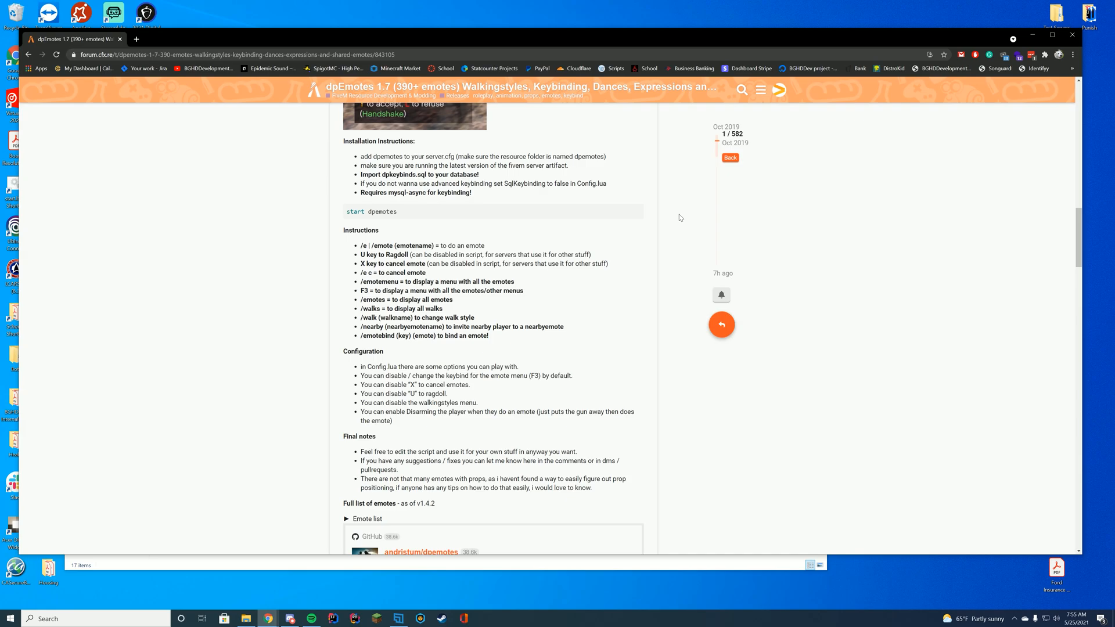
pyautogui.scroll(-3)
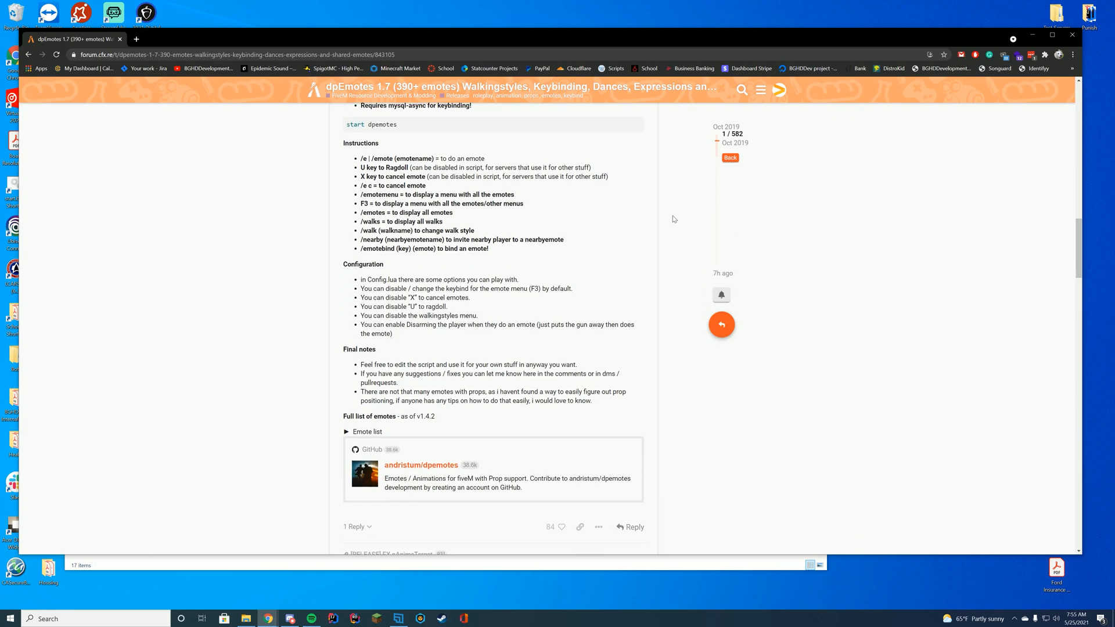
pyautogui.moveTo(503, 252)
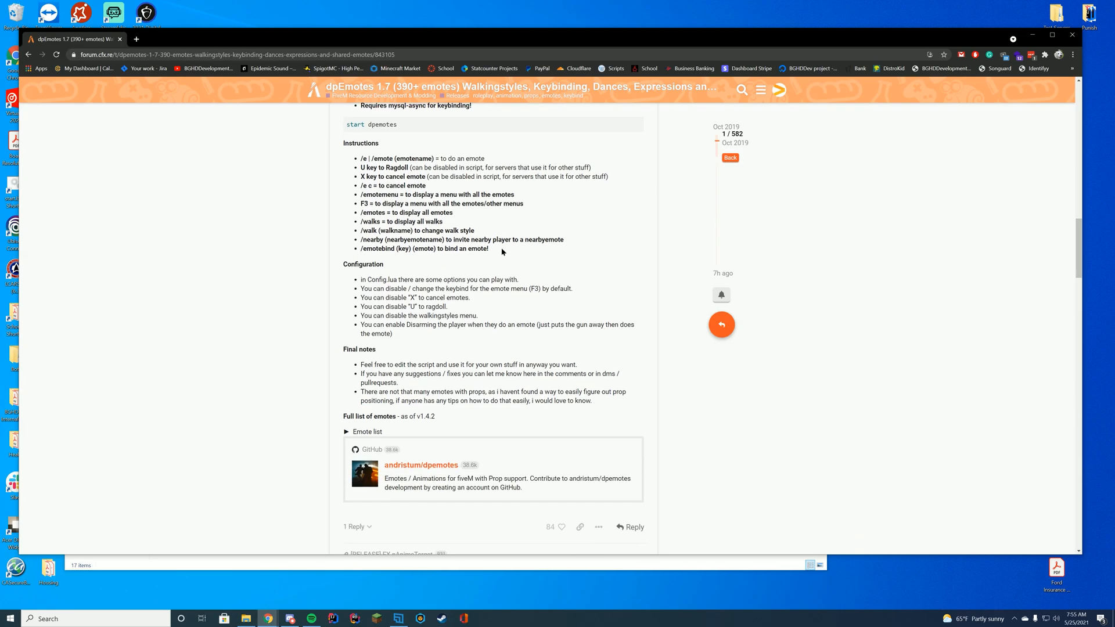
# Highlight the emote command list and the emote menu command description.
pyautogui.moveTo(360, 158); pyautogui.dragTo(489, 248)
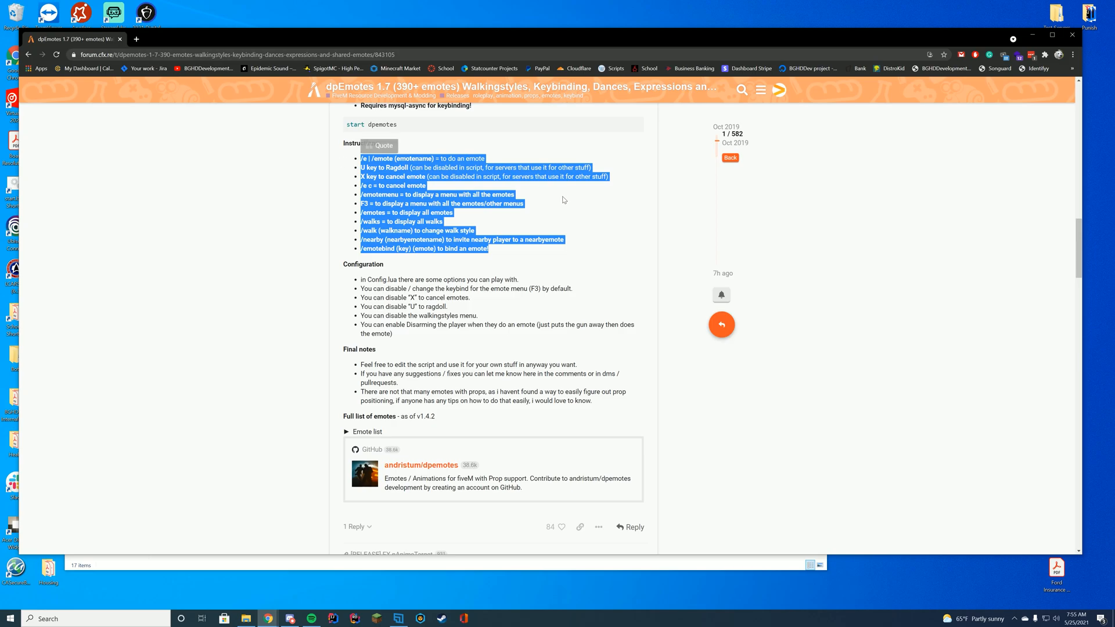
pyautogui.click(563, 199)
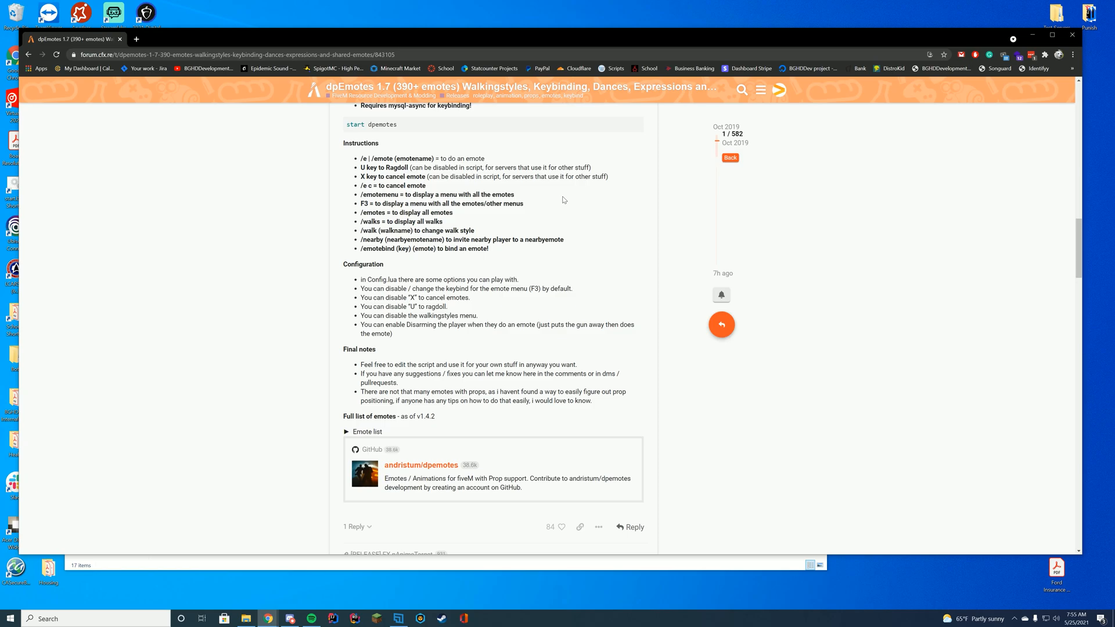
pyautogui.moveTo(434, 194); pyautogui.dragTo(514, 194)
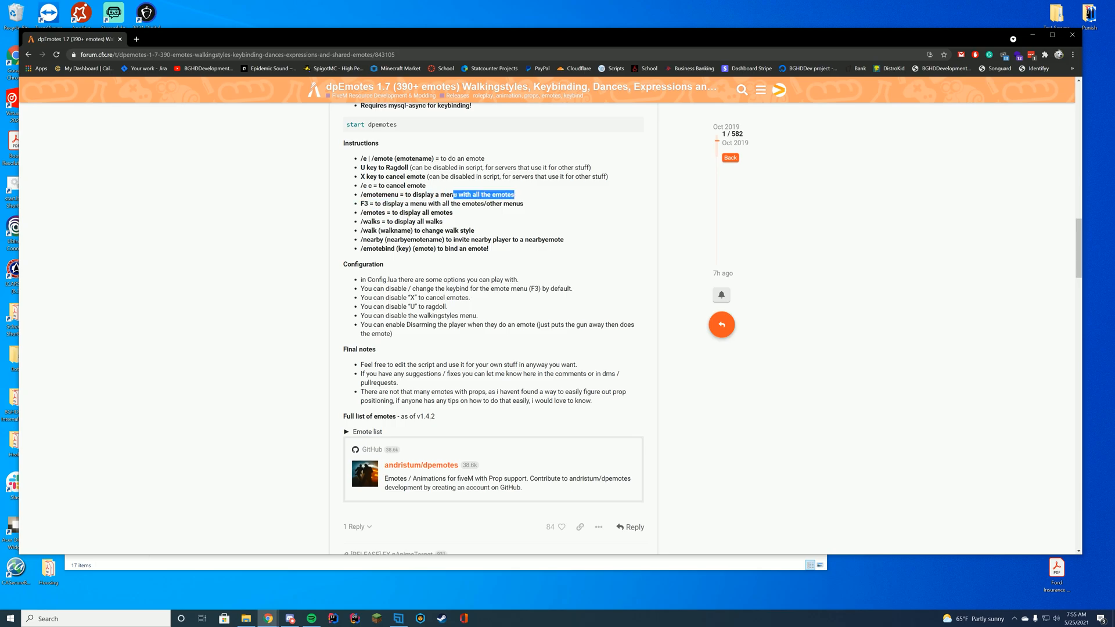
pyautogui.click(574, 203)
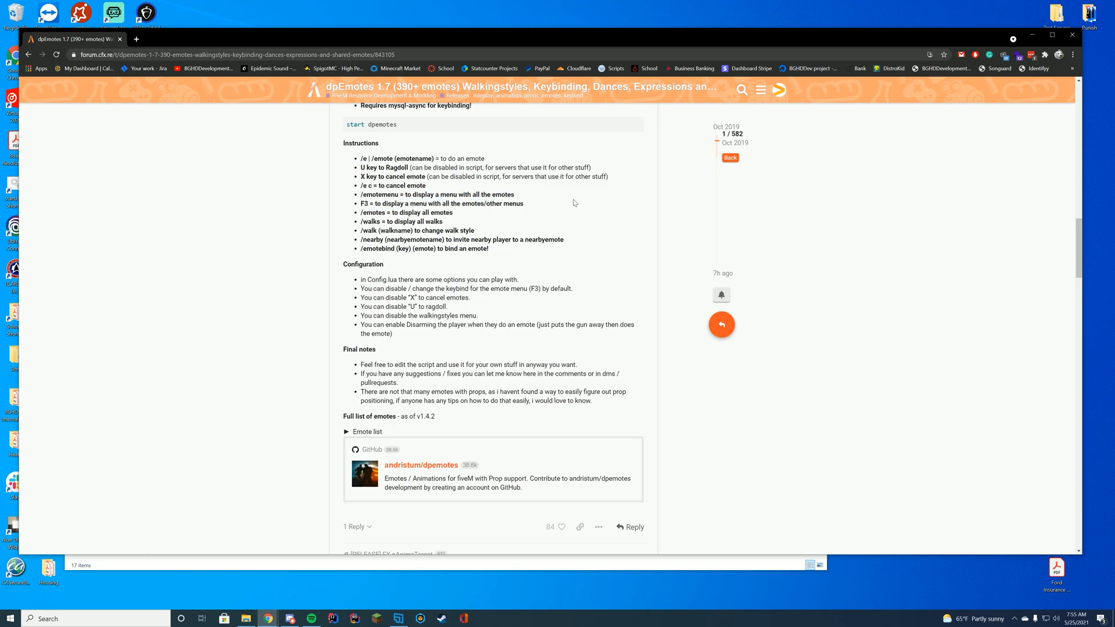
pyautogui.moveTo(474, 228)
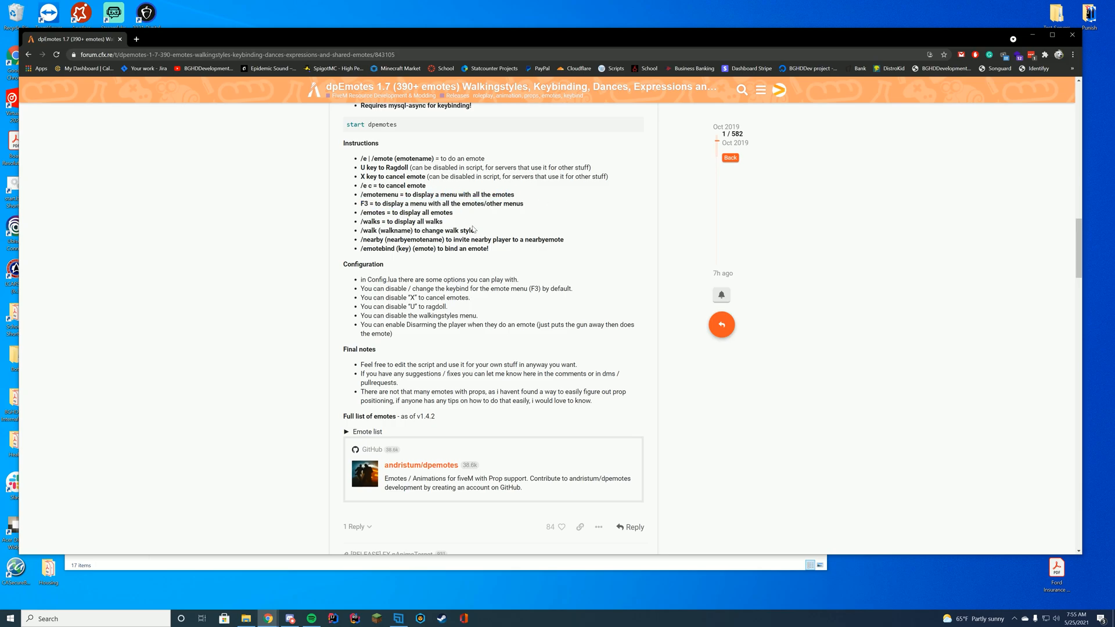
pyautogui.moveTo(699, 237)
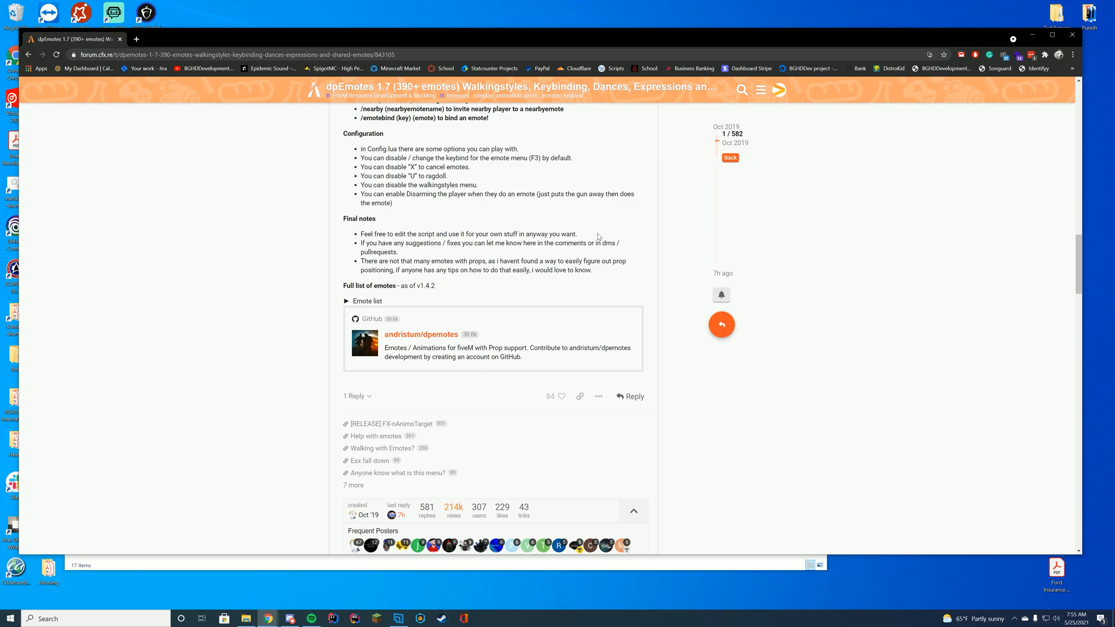
# Expand and collapse the Emote list spoiler, then follow the andristum/dpemotes GitHub link.
pyautogui.click(368, 300)
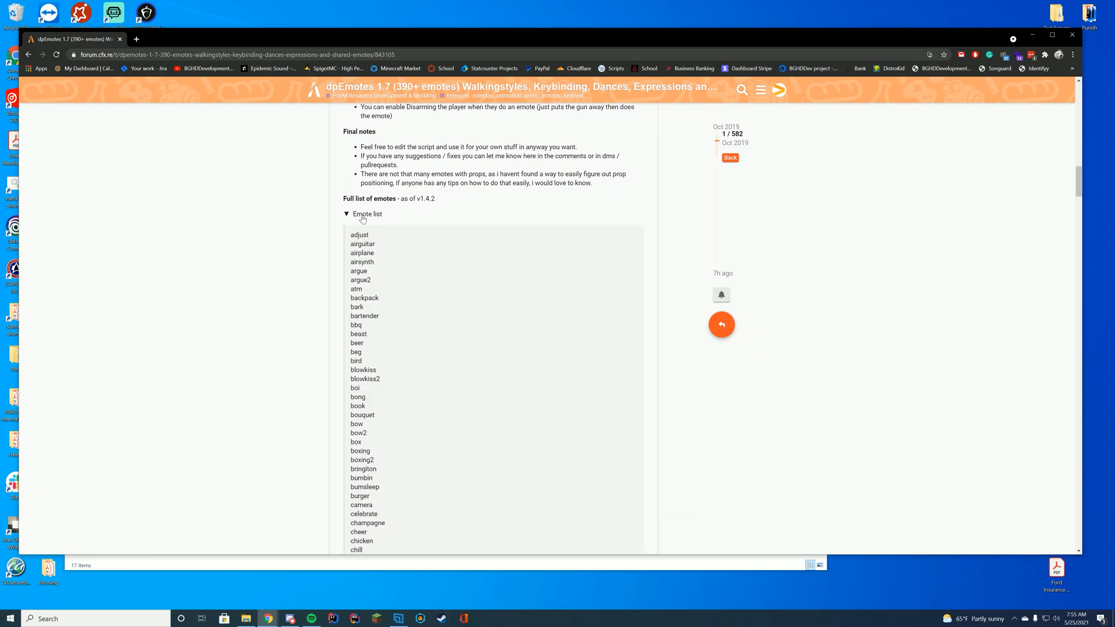
pyautogui.click(364, 214)
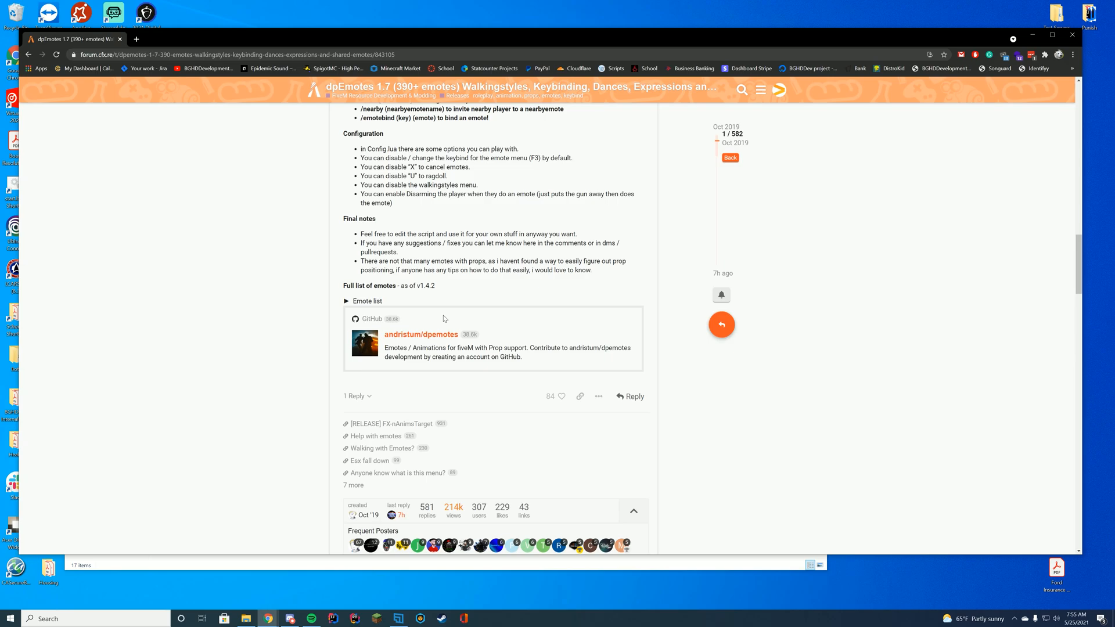
pyautogui.click(420, 335)
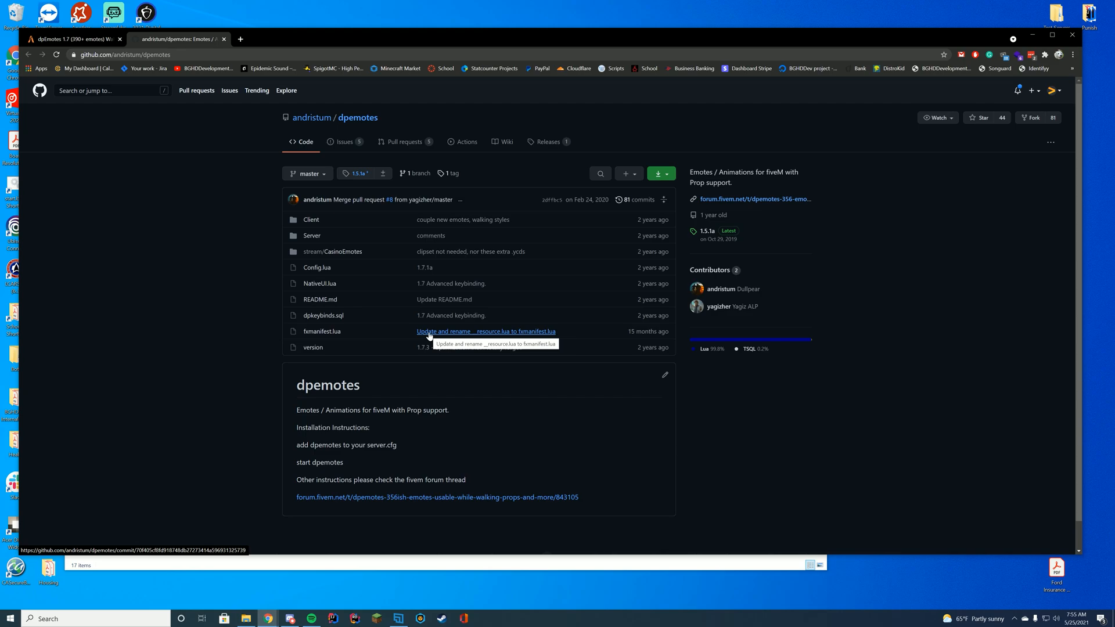
pyautogui.moveTo(660, 231)
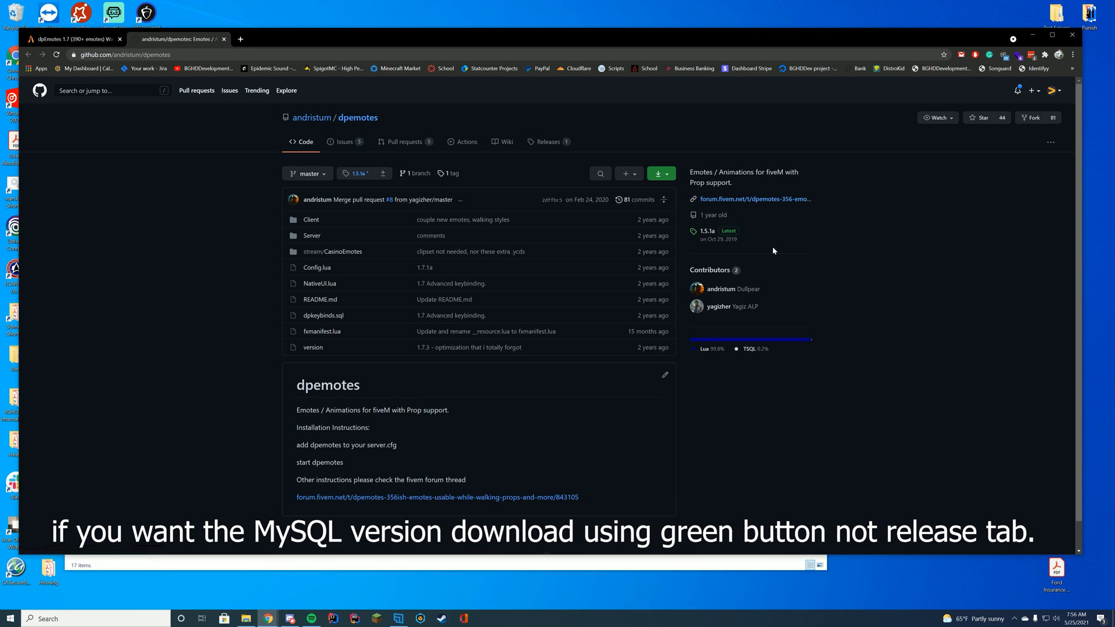
pyautogui.moveTo(600, 191)
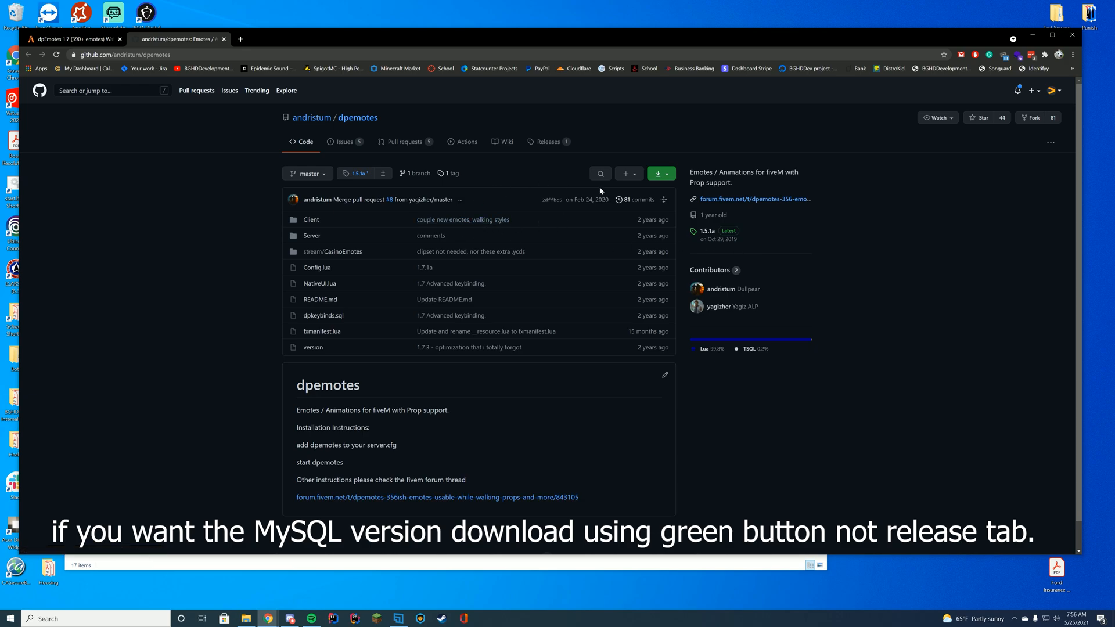
pyautogui.moveTo(850, 249)
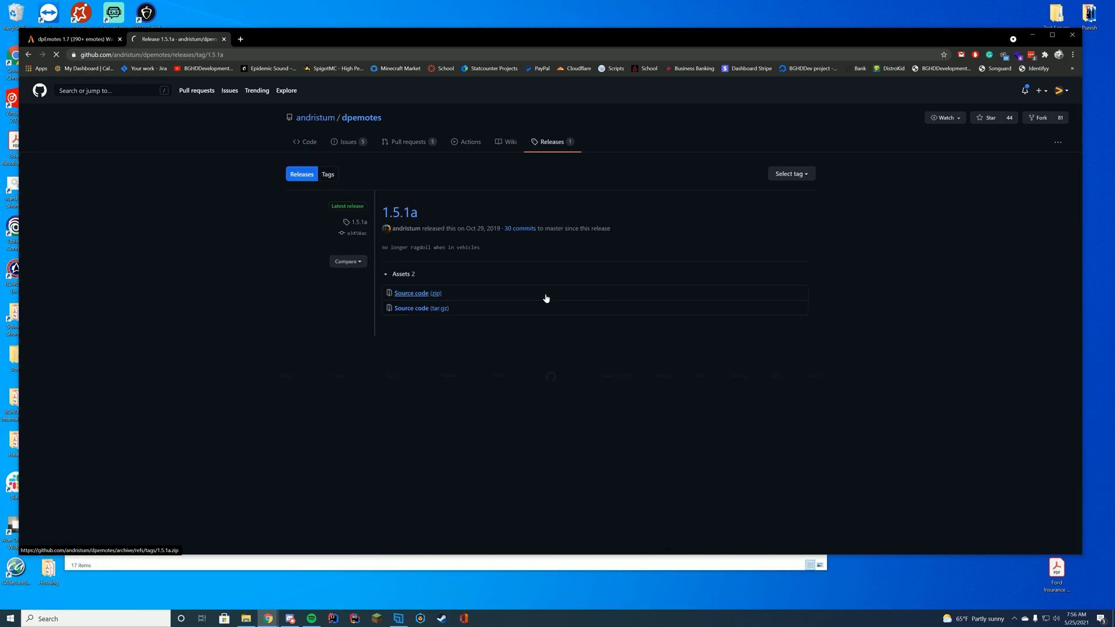
# Download the dpemotes 1.5.1a 'Source code (zip)' and open the archive from the download bar.
pyautogui.click(411, 293)
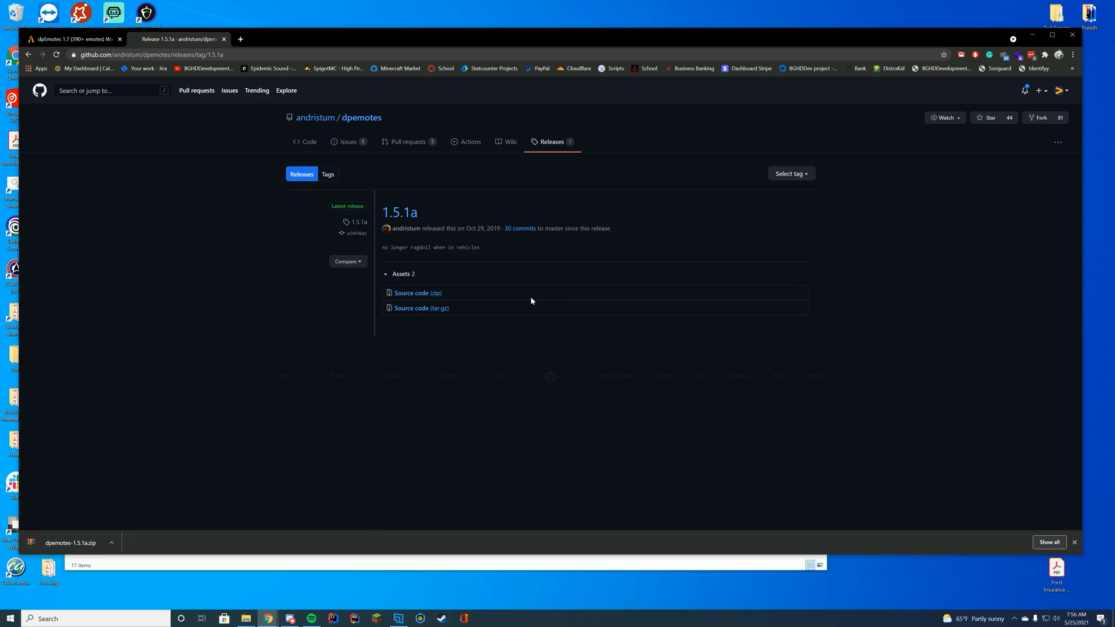
pyautogui.click(71, 542)
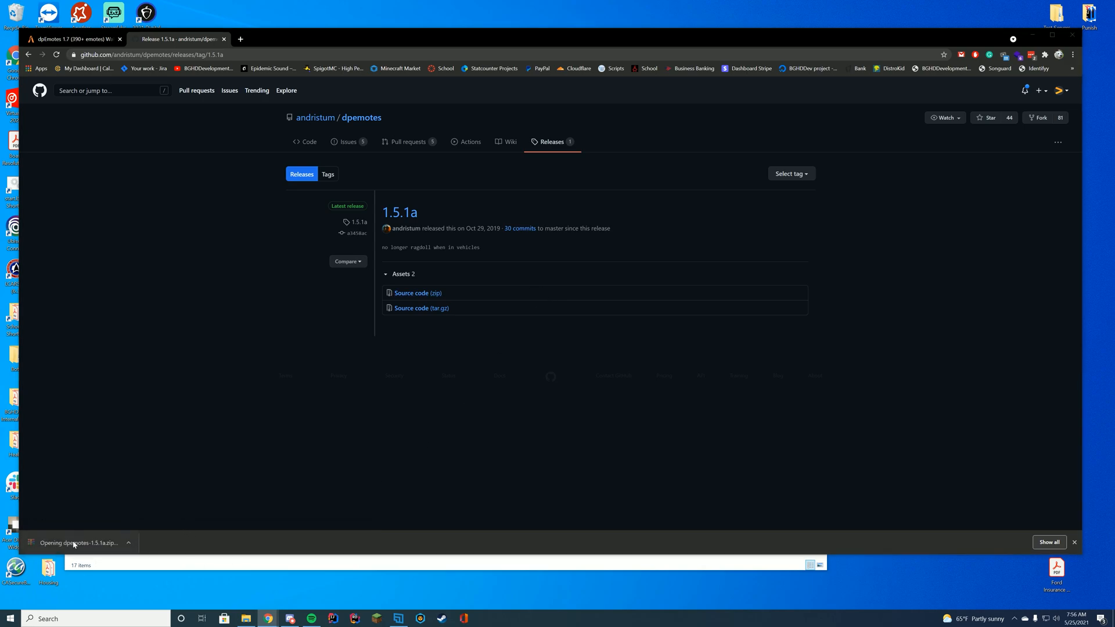
# Open the dpemotes folder in the archive and place it into server-data\resources.
pyautogui.click(78, 543)
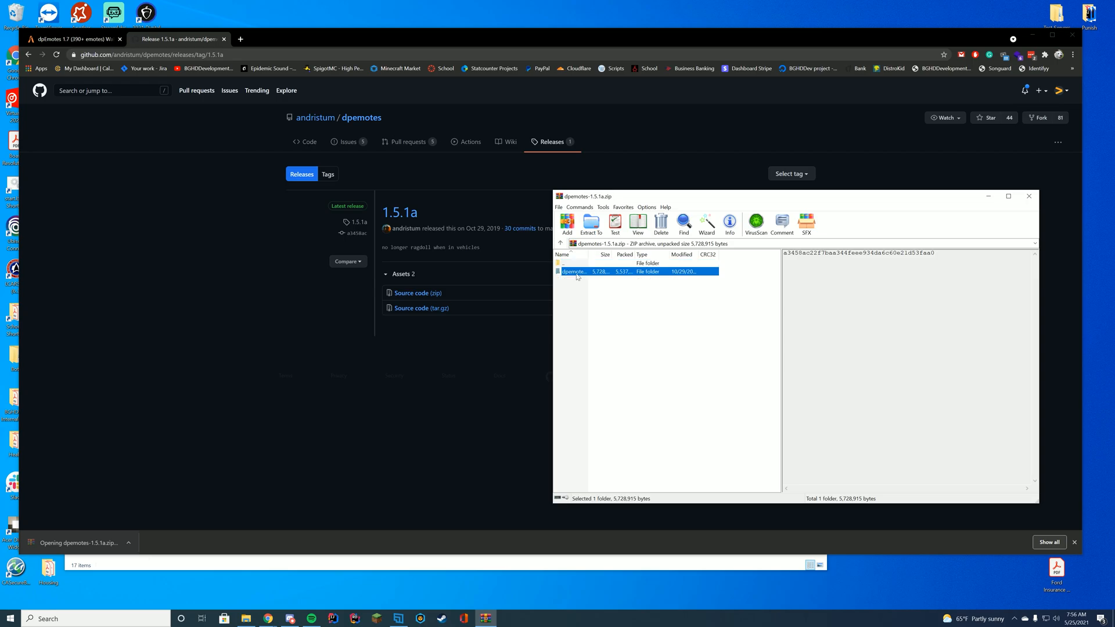
pyautogui.doubleClick(574, 272)
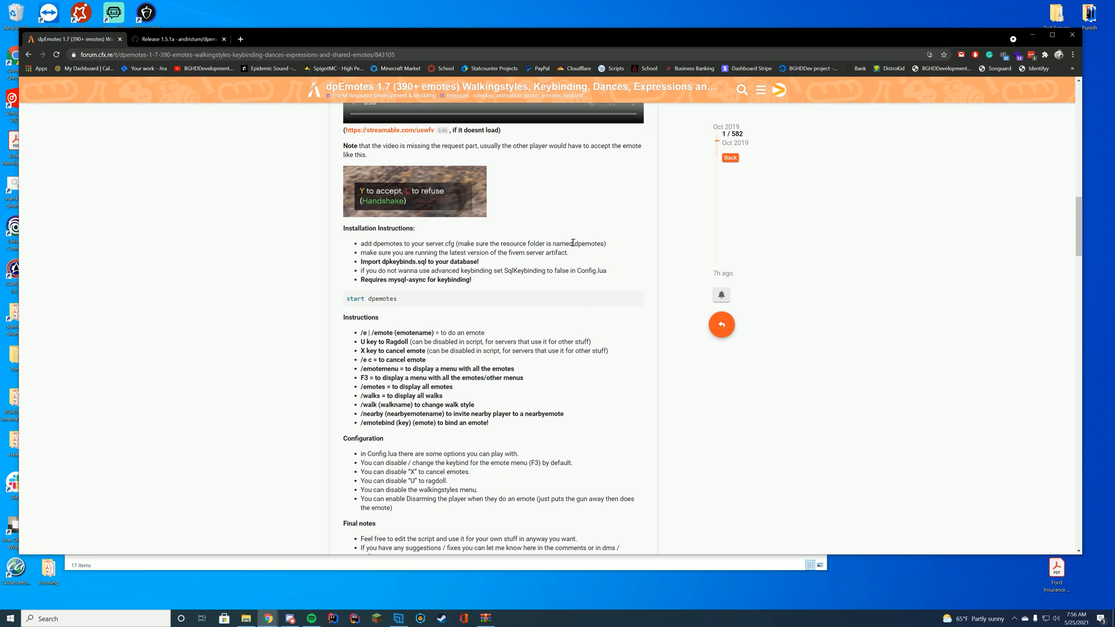
pyautogui.moveTo(613, 249)
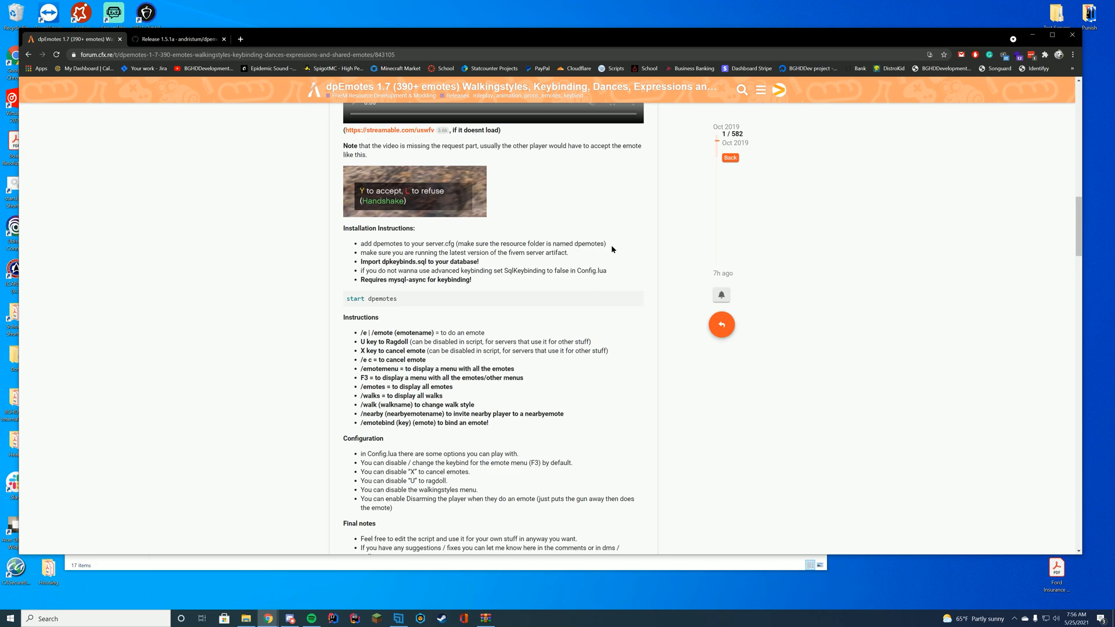
pyautogui.click(247, 618)
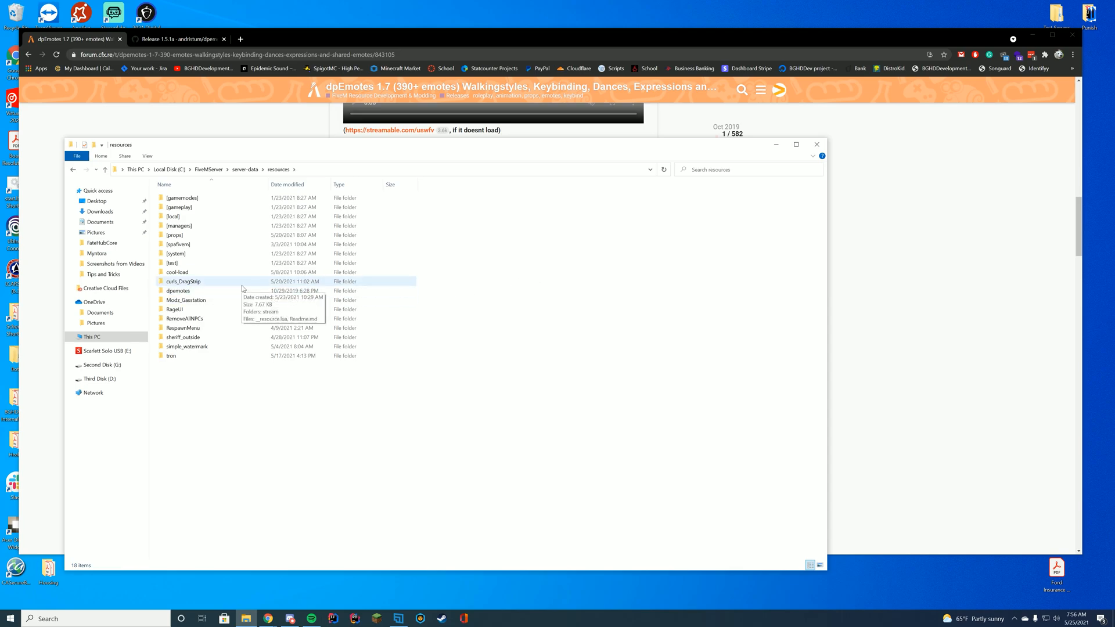
# Open the dpemotes resource folder and load its Config.lua in Notepad++.
pyautogui.doubleClick(178, 290)
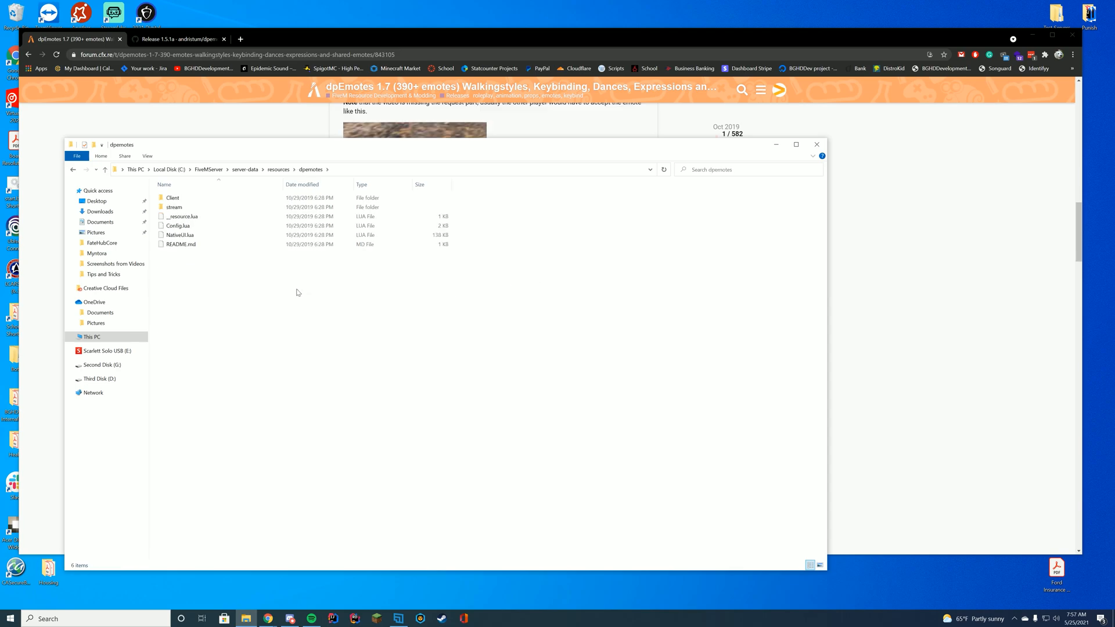
pyautogui.doubleClick(177, 225)
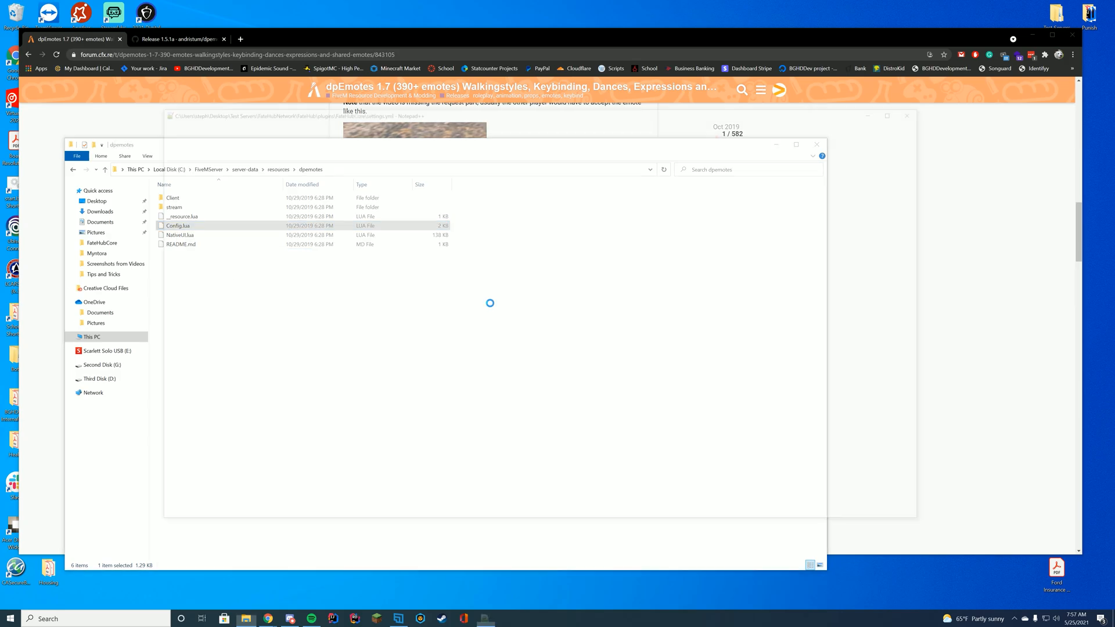
pyautogui.doubleClick(177, 225)
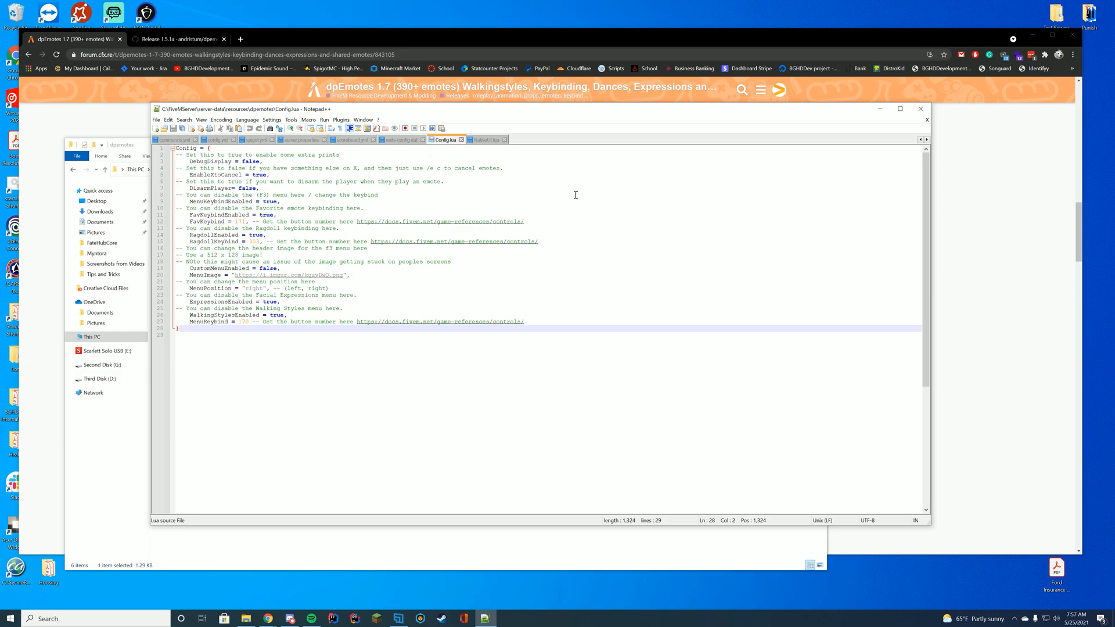
pyautogui.moveTo(914, 98)
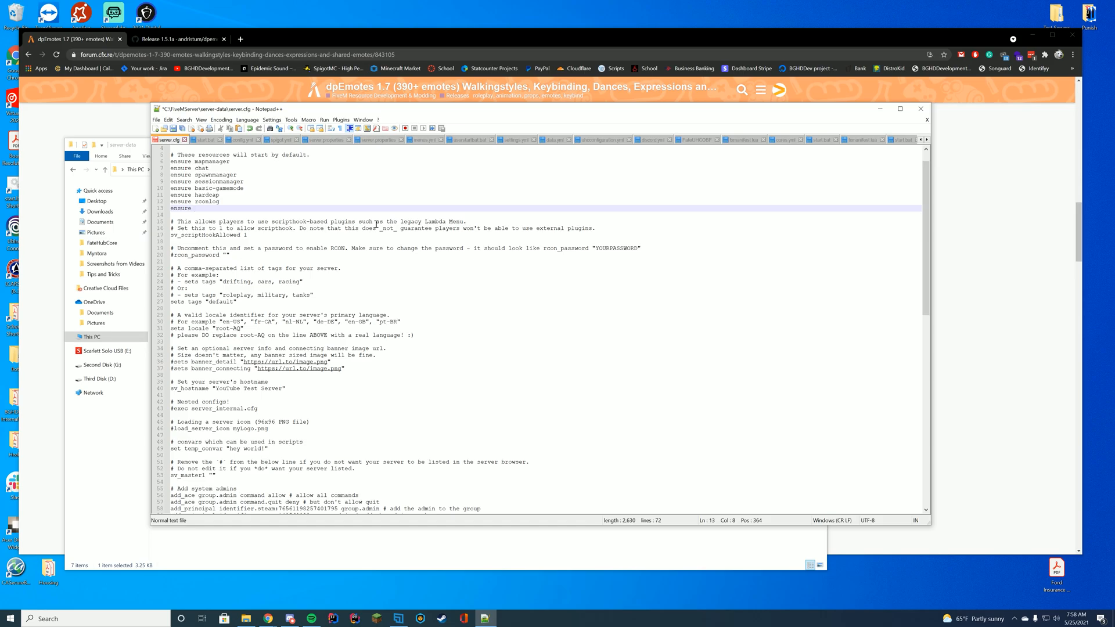
# Add 'ensure dpemotes' to server.cfg under the default resources and close Notepad++.
pyautogui.write('dpemotes')
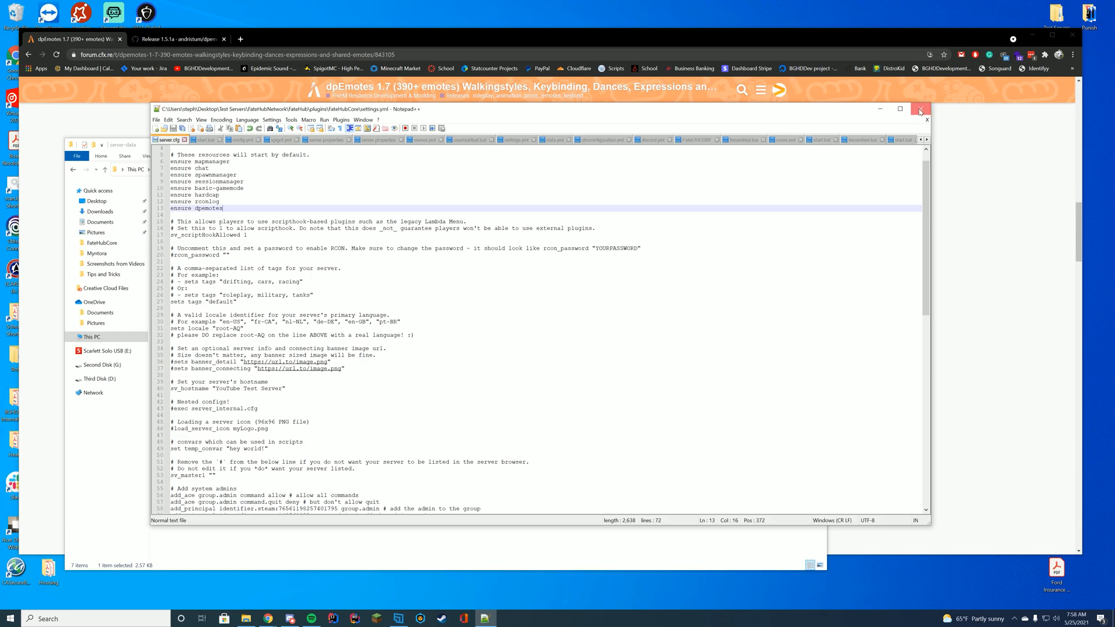
pyautogui.click(921, 109)
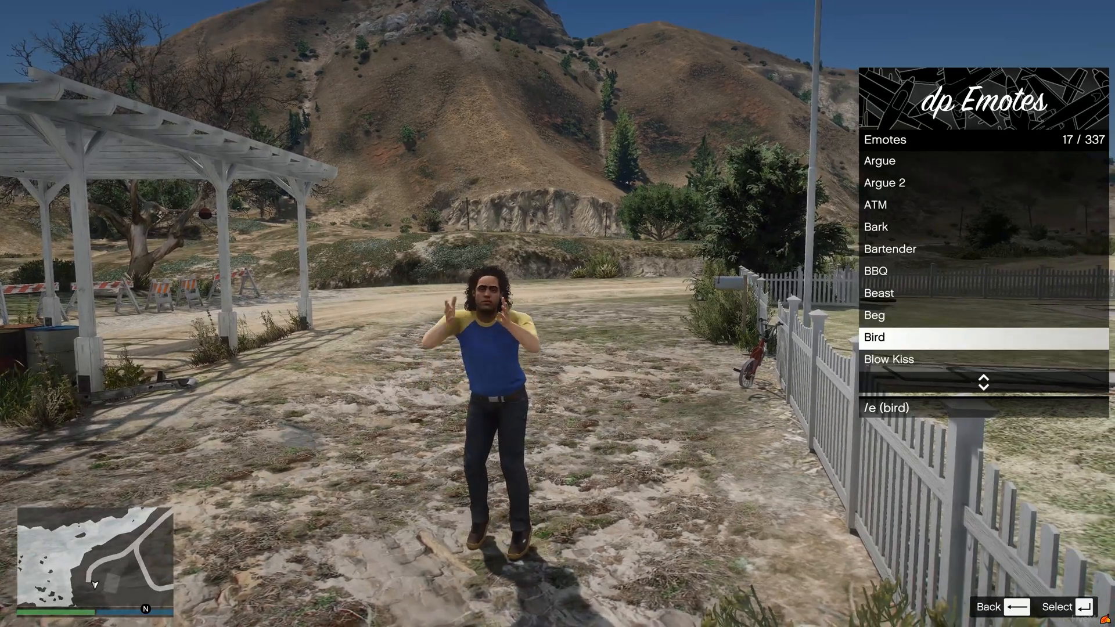
# Browse the Emotes list, play a lying-down emote, cancel it, and view Walking Styles.
pyautogui.scroll(-3)
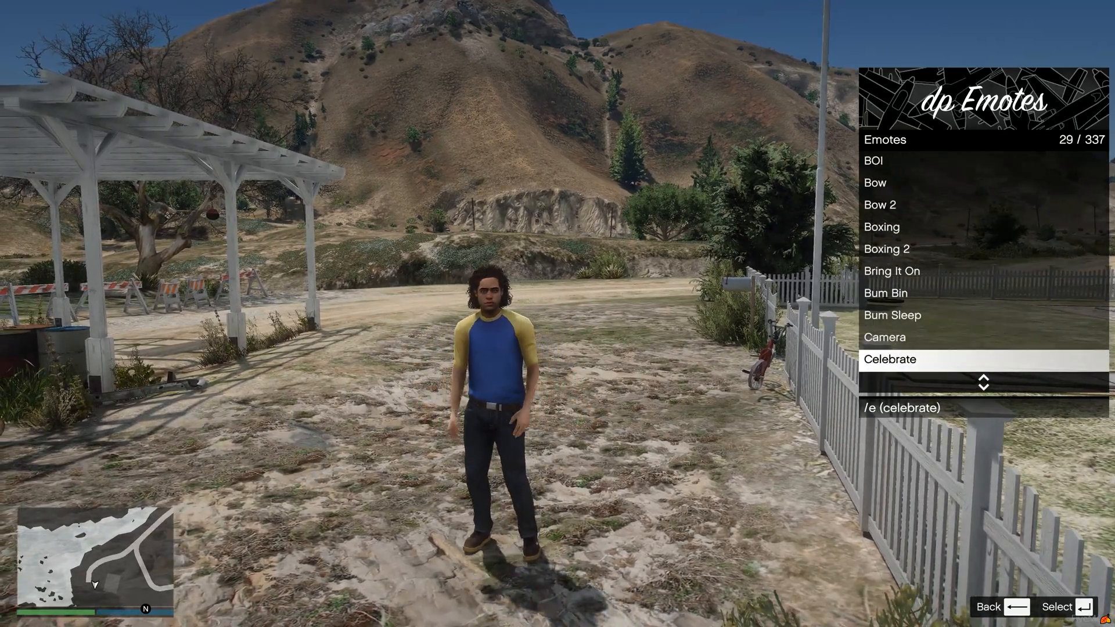
pyautogui.scroll(-3)
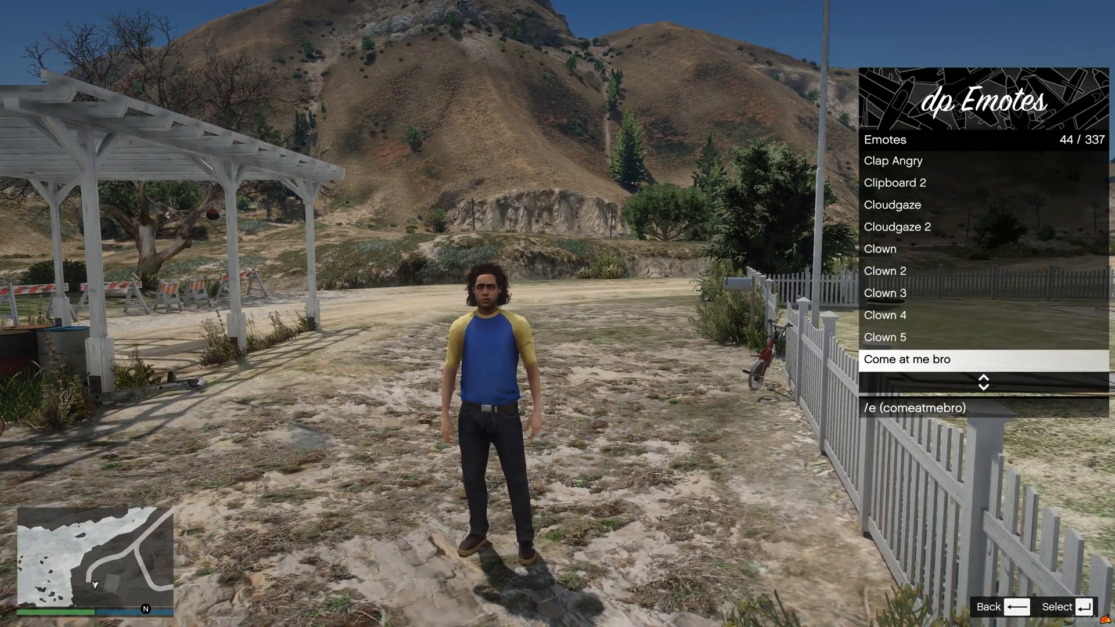
pyautogui.scroll(-3)
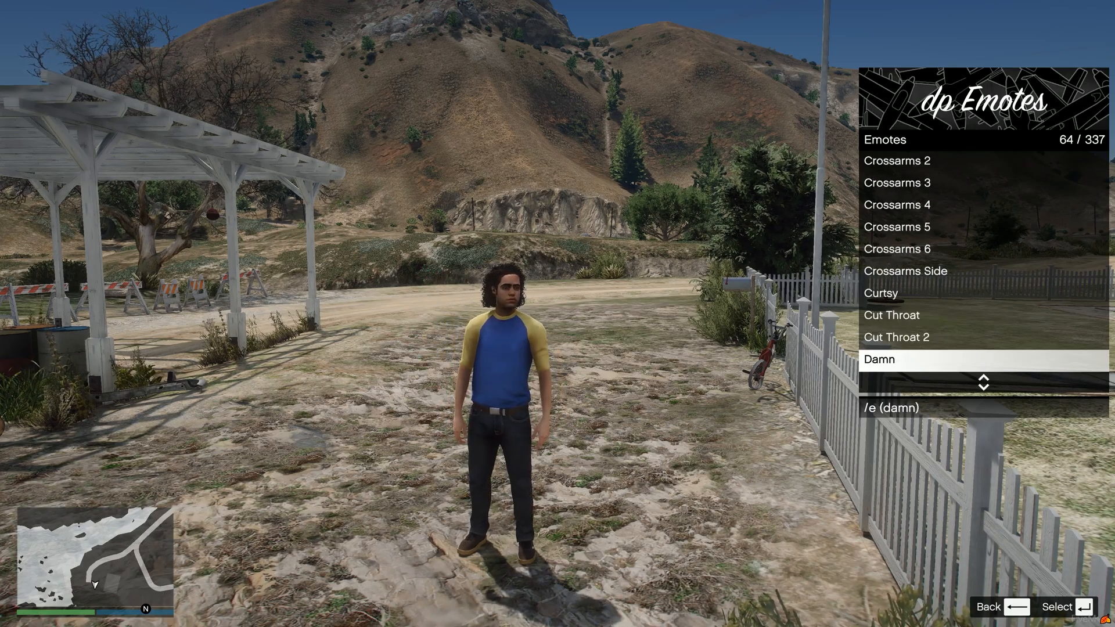
pyautogui.scroll(-3)
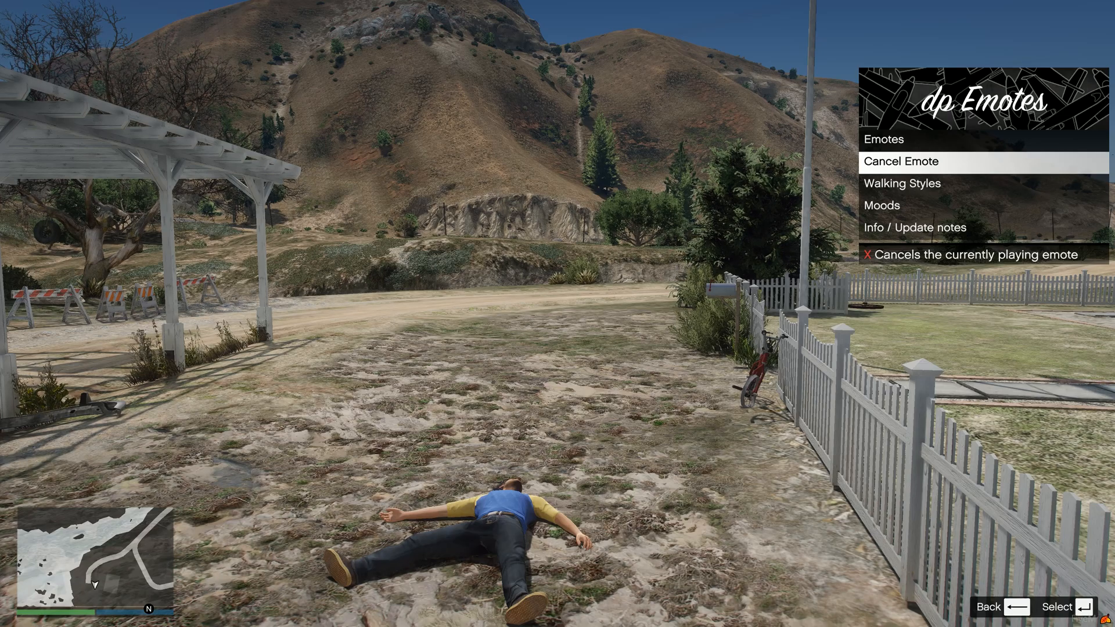
pyautogui.click(902, 161)
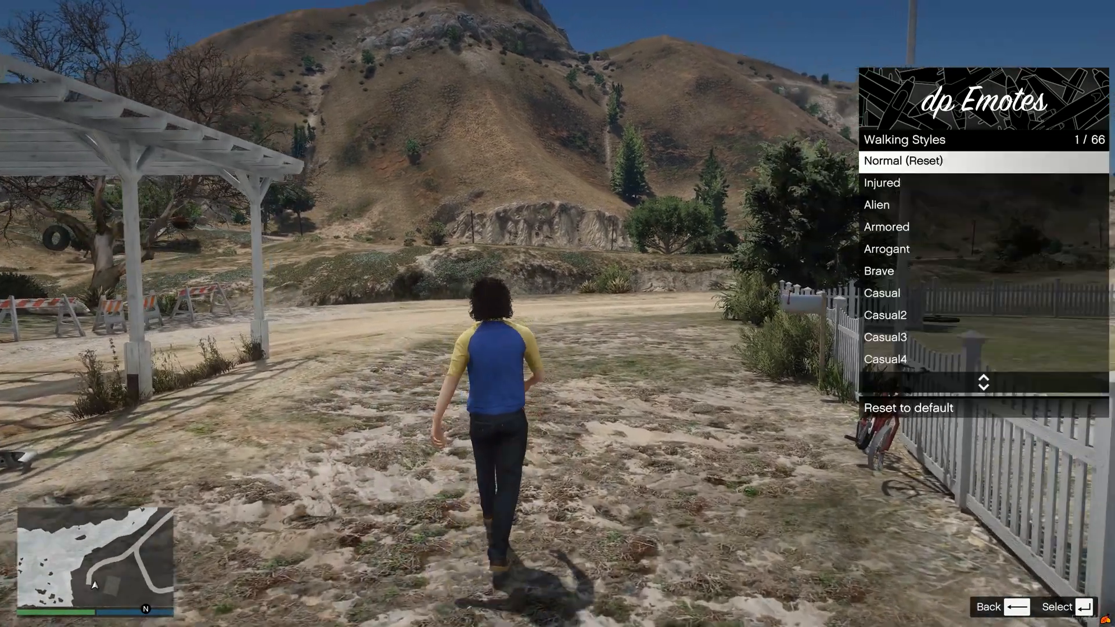
pyautogui.press('down')
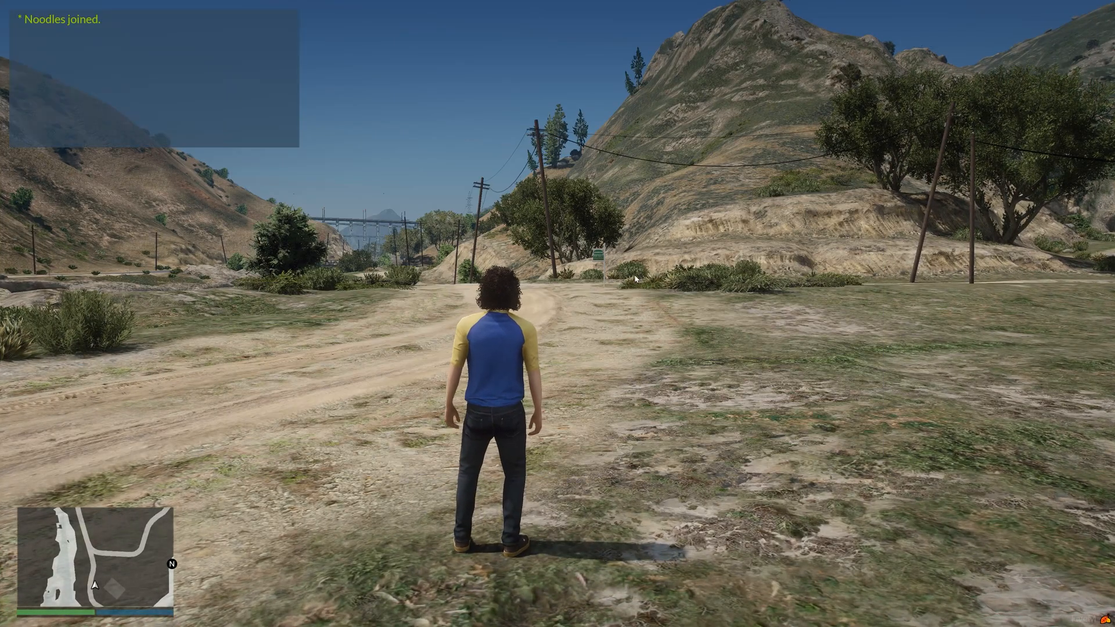
# Reopen the dp Emotes menu with F3 and browse the Emotes list around Hug and Hiking.
pyautogui.press('w')
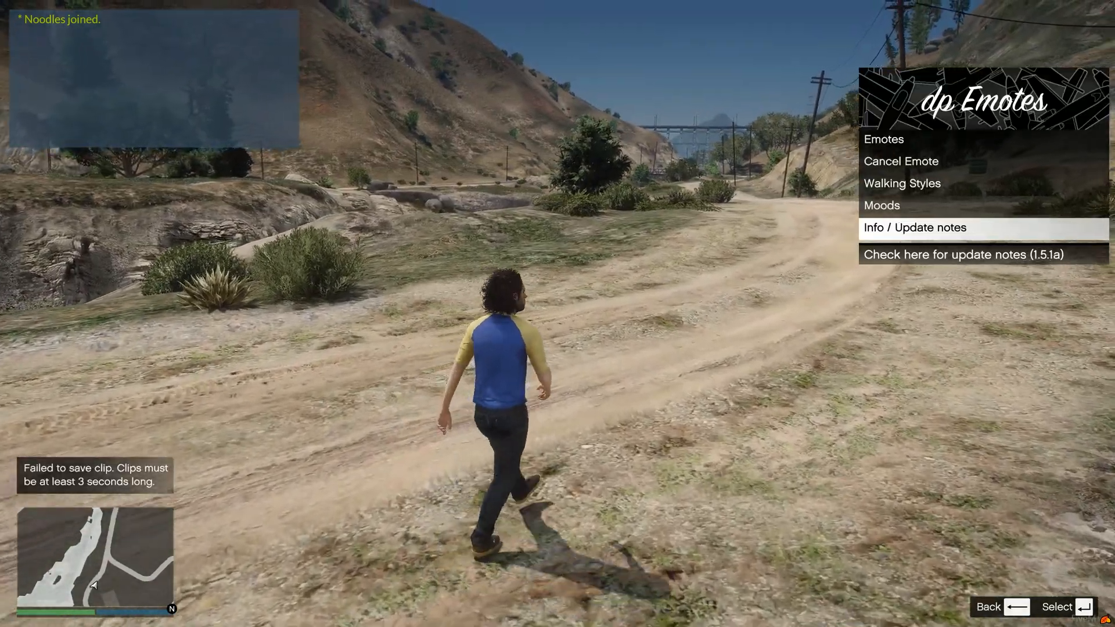
pyautogui.click(884, 138)
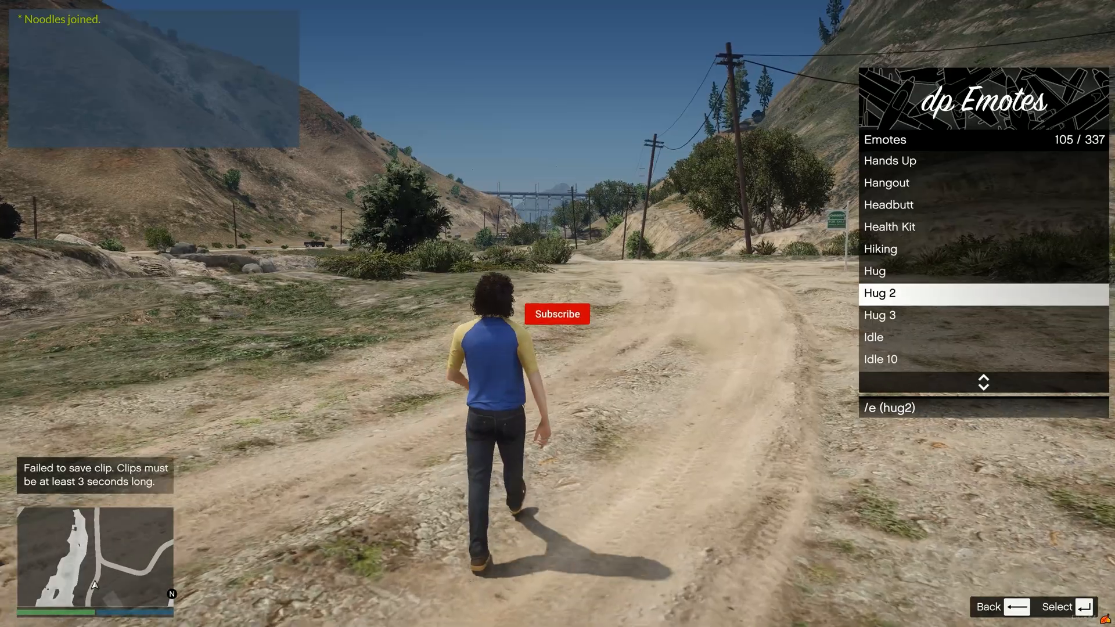
pyautogui.click(556, 313)
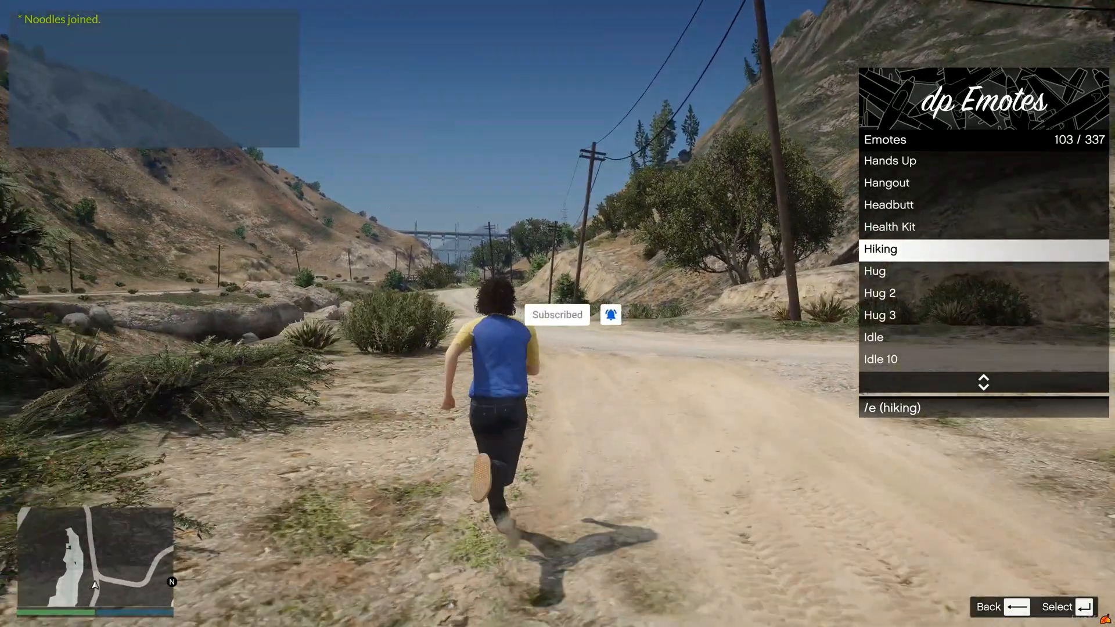
pyautogui.scroll(-3)
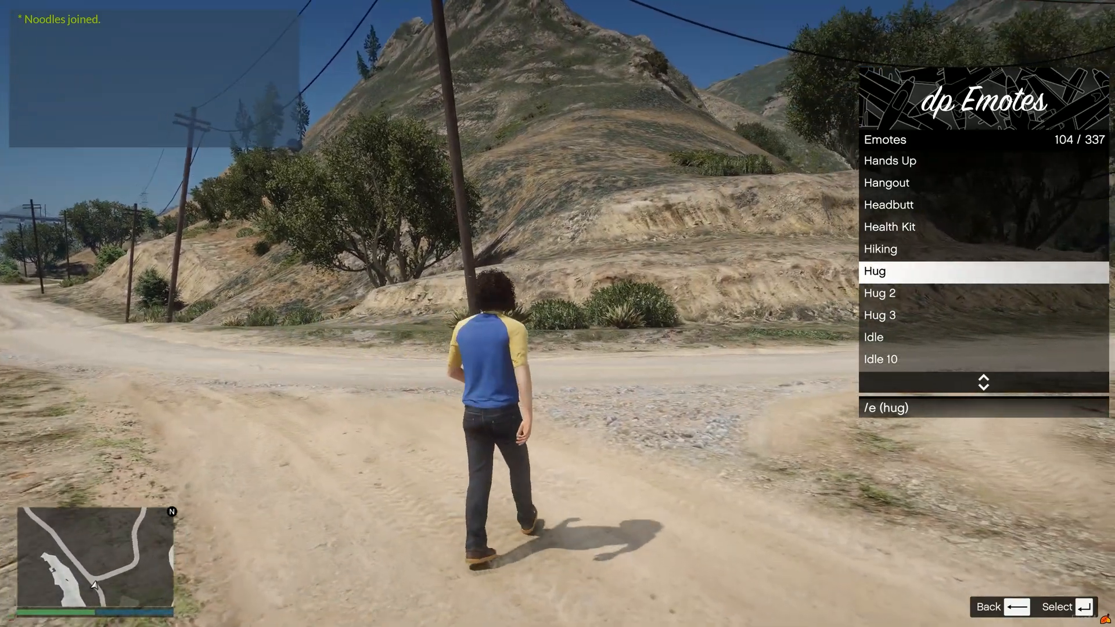